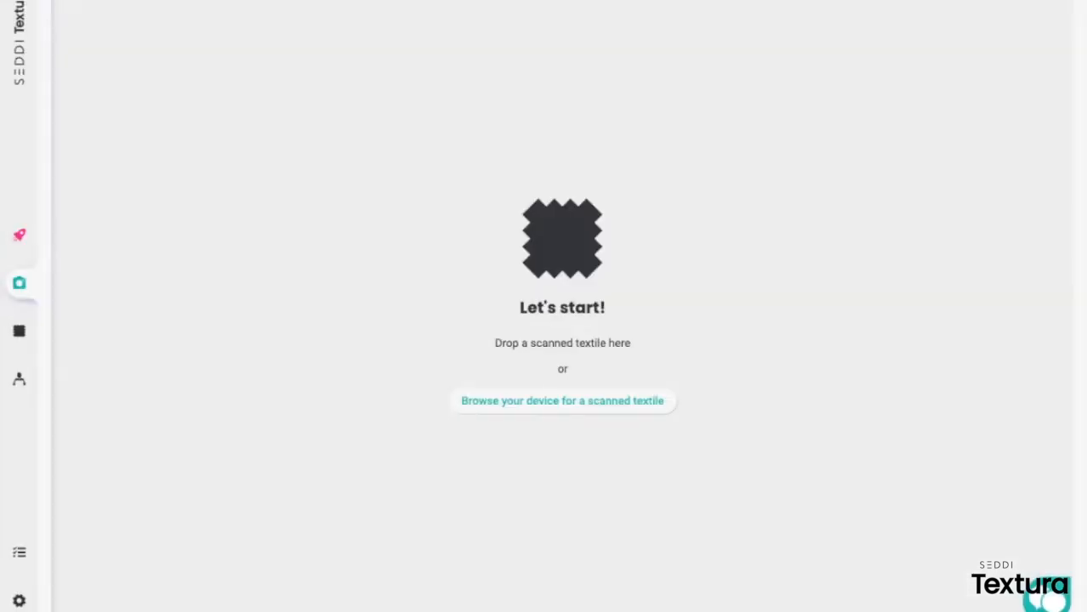
{"action": "mouse_move", "coordinate": [351, 92]}
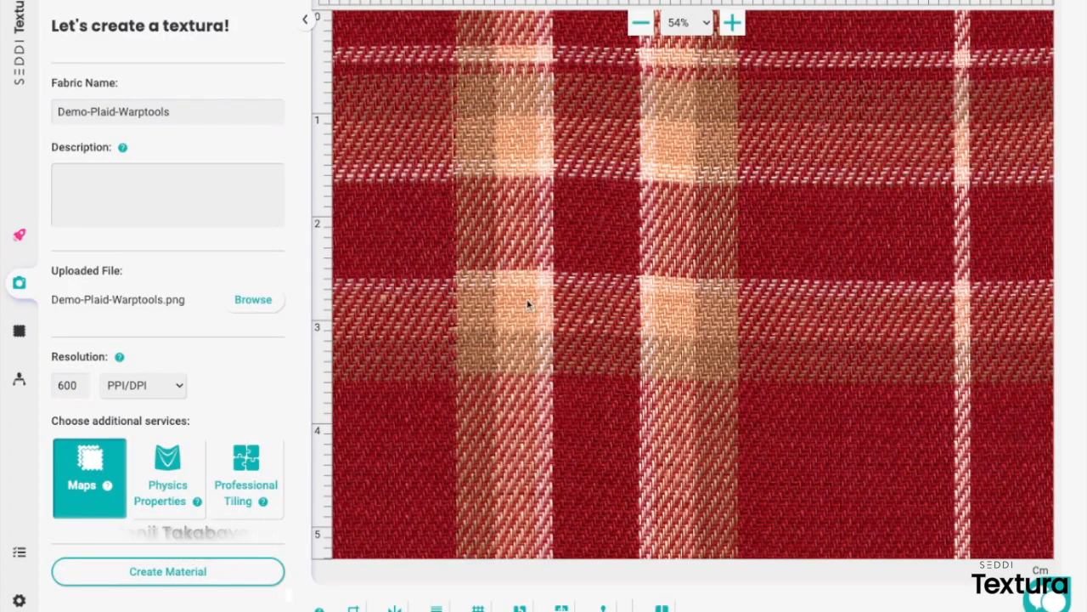
{"action": "left_click", "coordinate": [640, 23]}
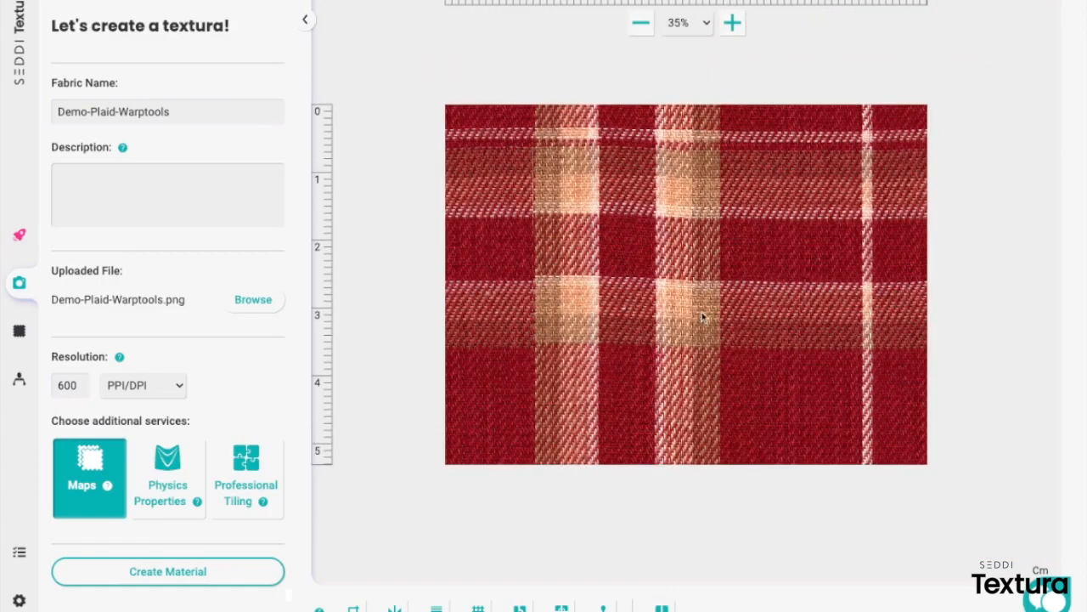
{"action": "left_click", "coordinate": [731, 23]}
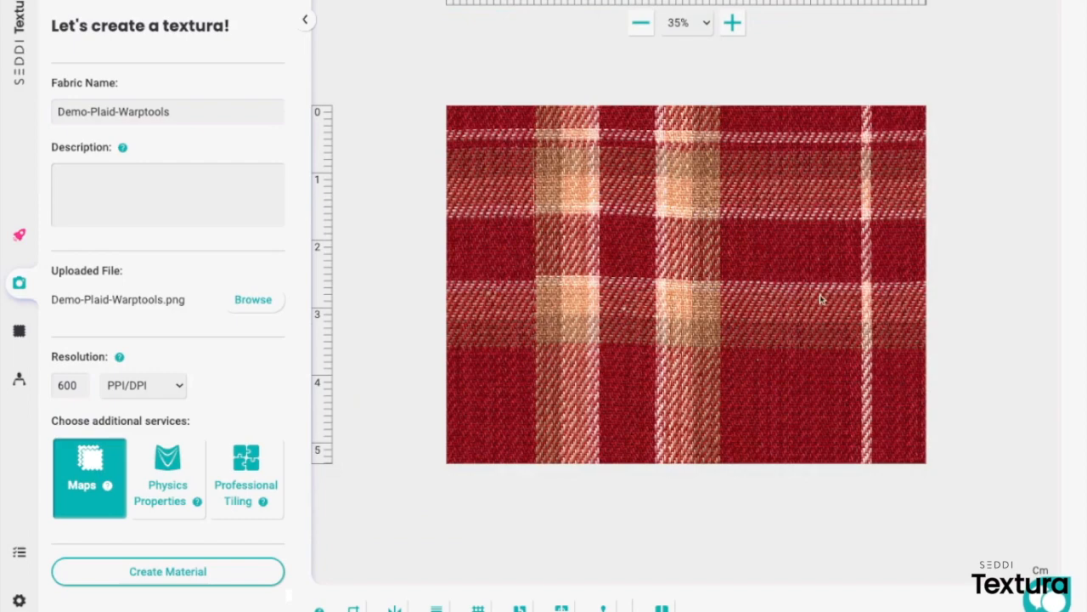
{"action": "left_click", "coordinate": [731, 22]}
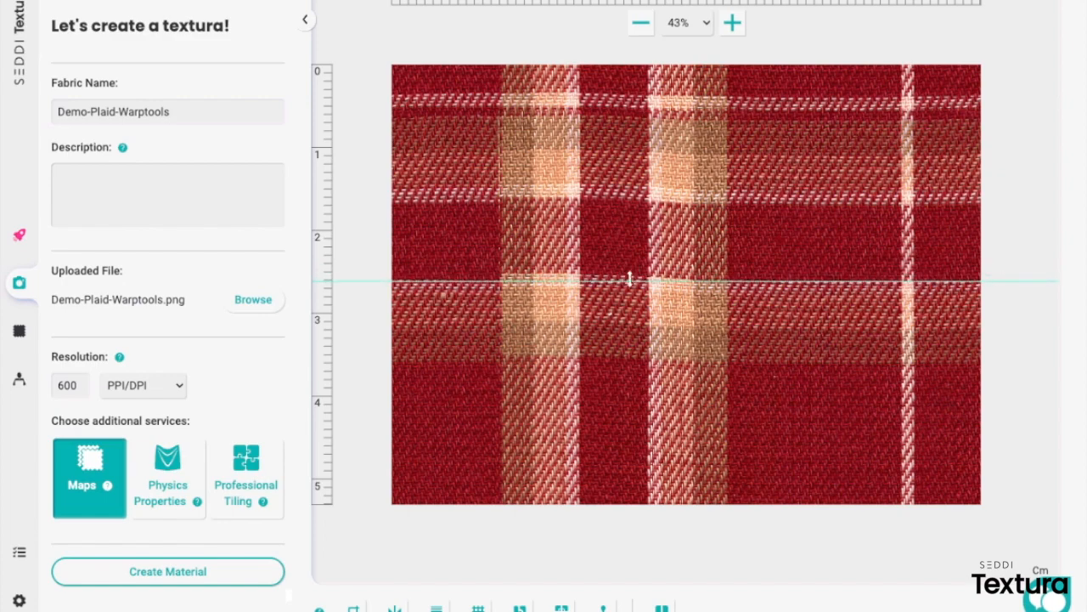
Step: Zoom in to check the horizontal guide against the lower stripe edge, then zoom back out
{"action": "left_click", "coordinate": [731, 23]}
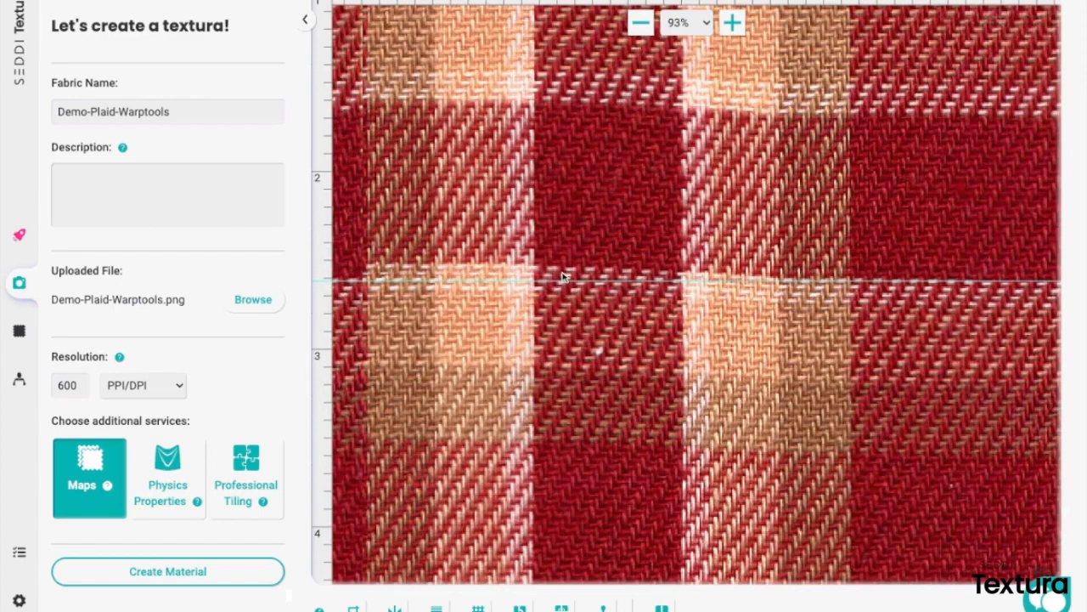
{"action": "left_click", "coordinate": [640, 22]}
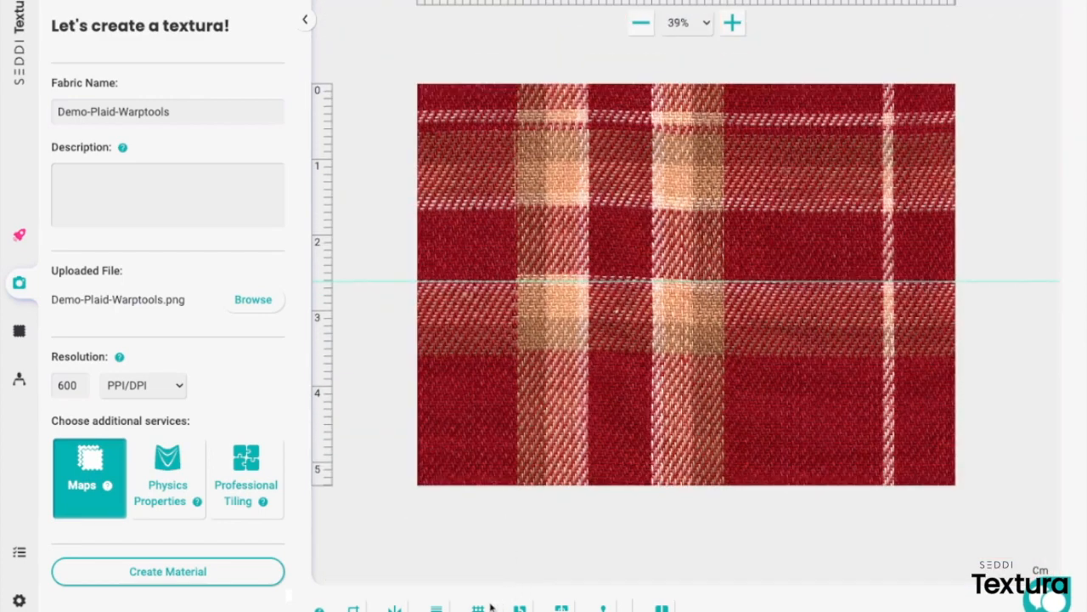
{"action": "mouse_move", "coordinate": [480, 606]}
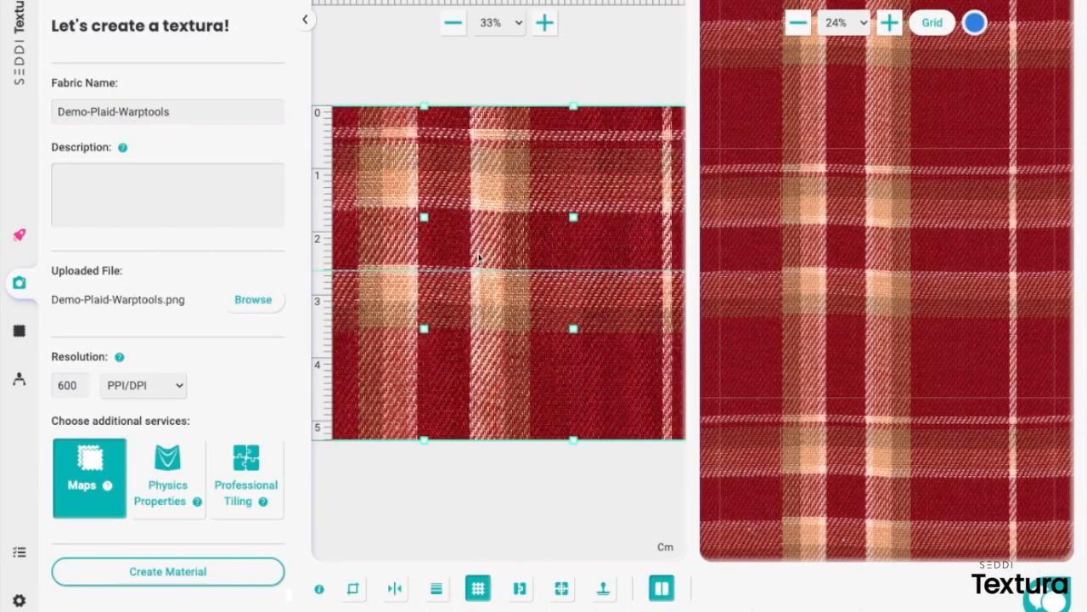
Step: Zoom out to view the whole warp node grid over the scan
{"action": "left_click", "coordinate": [452, 22]}
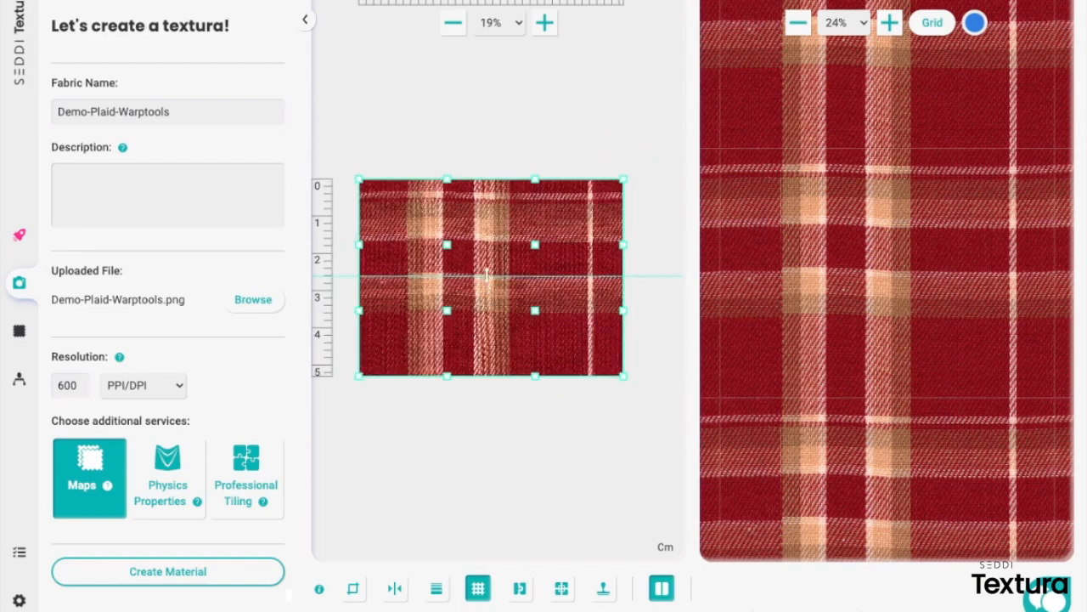
{"action": "left_click", "coordinate": [545, 22]}
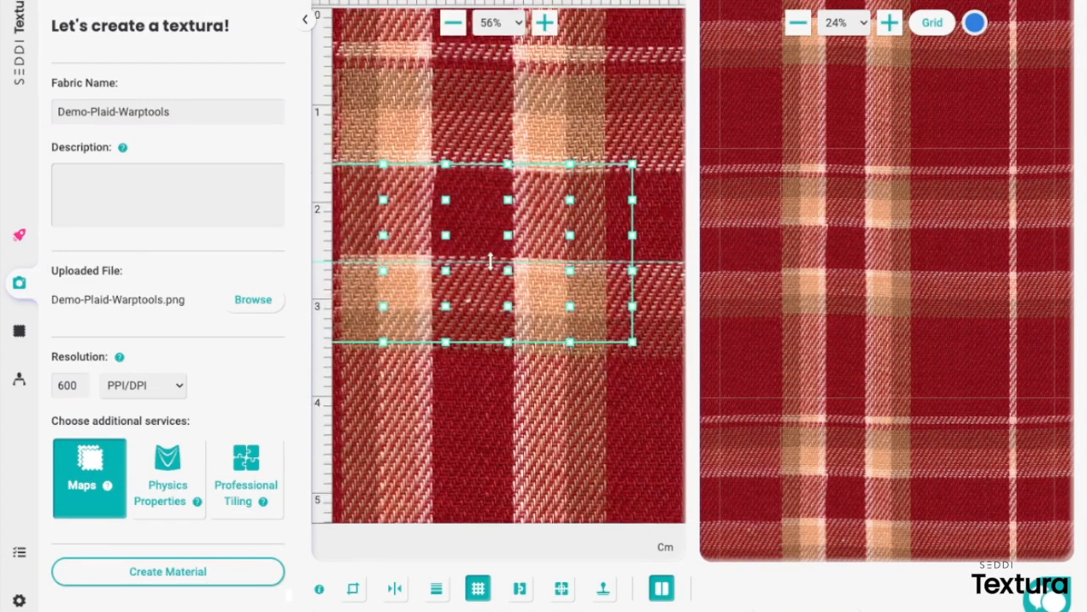
Step: Zoom in slightly on the enlarged warp node grid covering one plaid repeat
{"action": "left_click", "coordinate": [545, 22]}
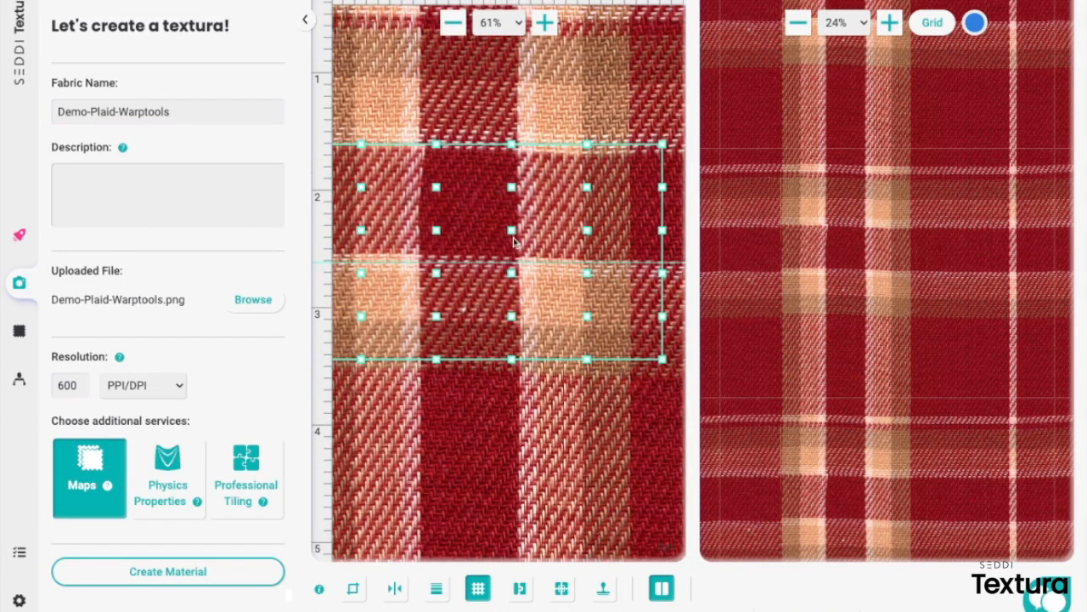